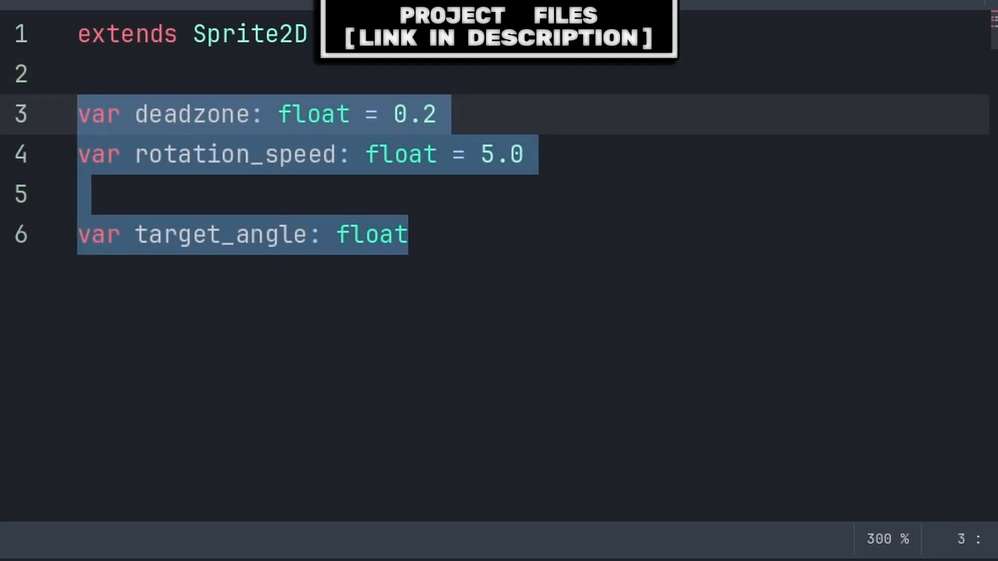
pyautogui.doubleClick(191, 114)
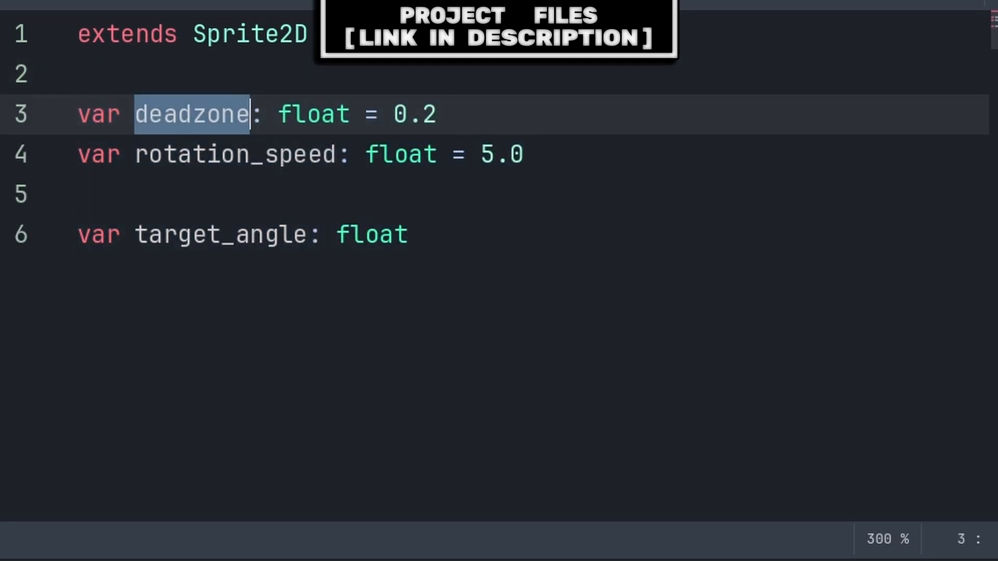
pyautogui.doubleClick(235, 153)
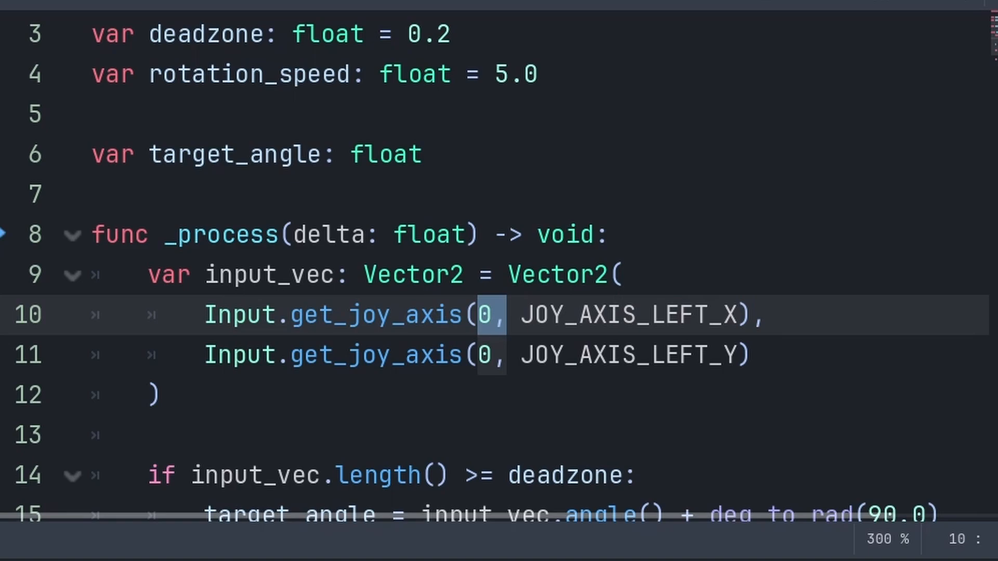
pyautogui.doubleClick(627, 315)
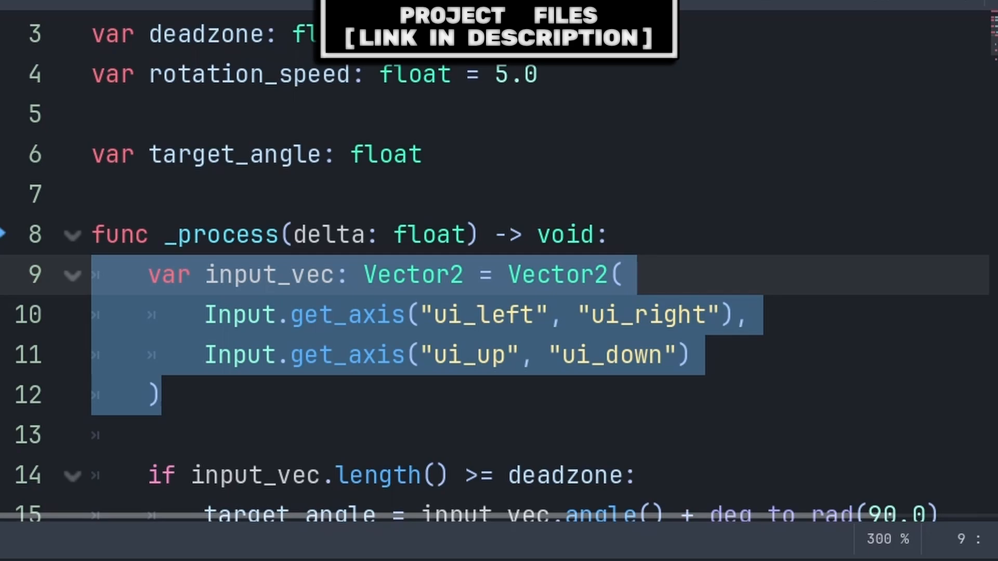
pyautogui.doubleClick(483, 314)
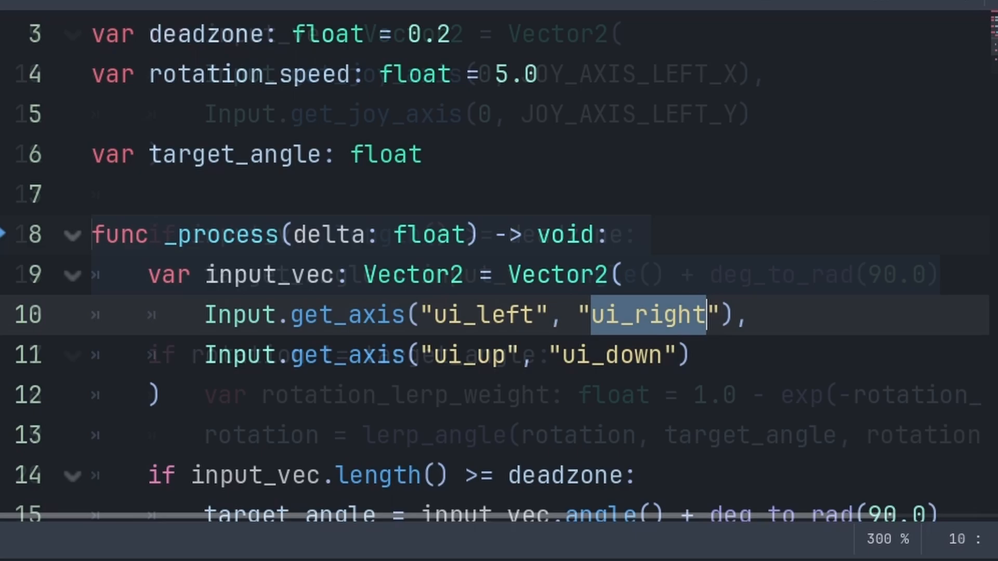
pyautogui.scroll(-3)
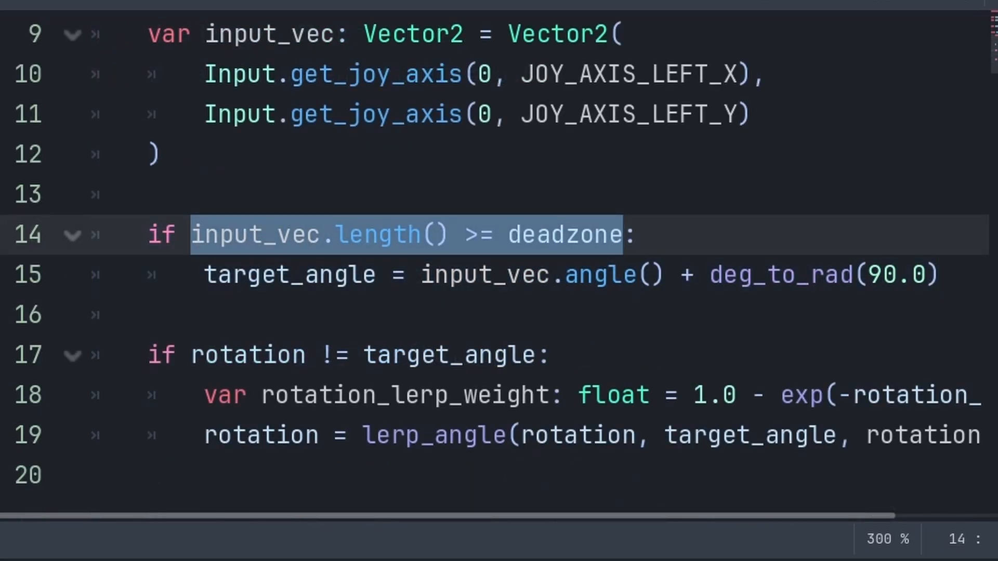
pyautogui.click(614, 234)
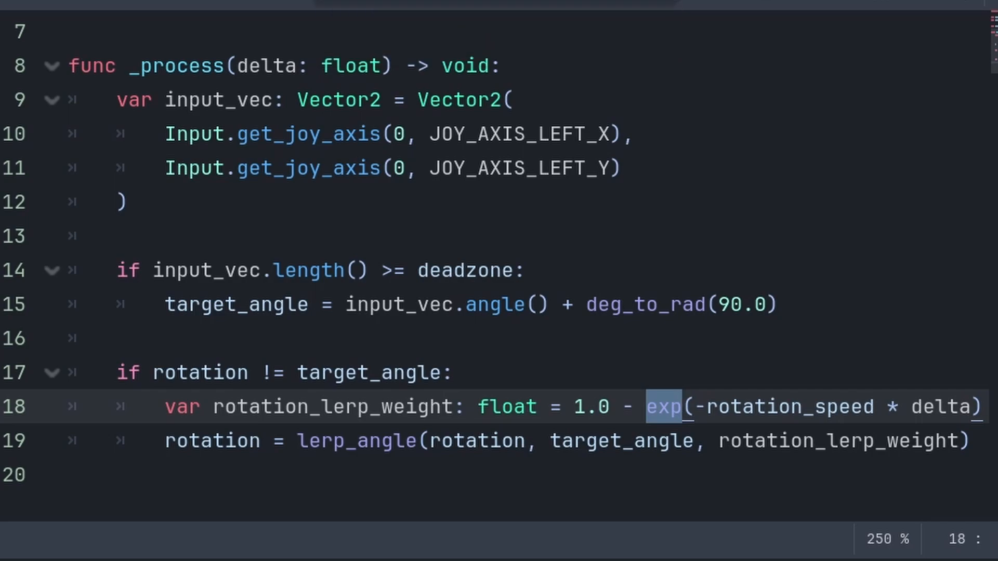
pyautogui.click(681, 407)
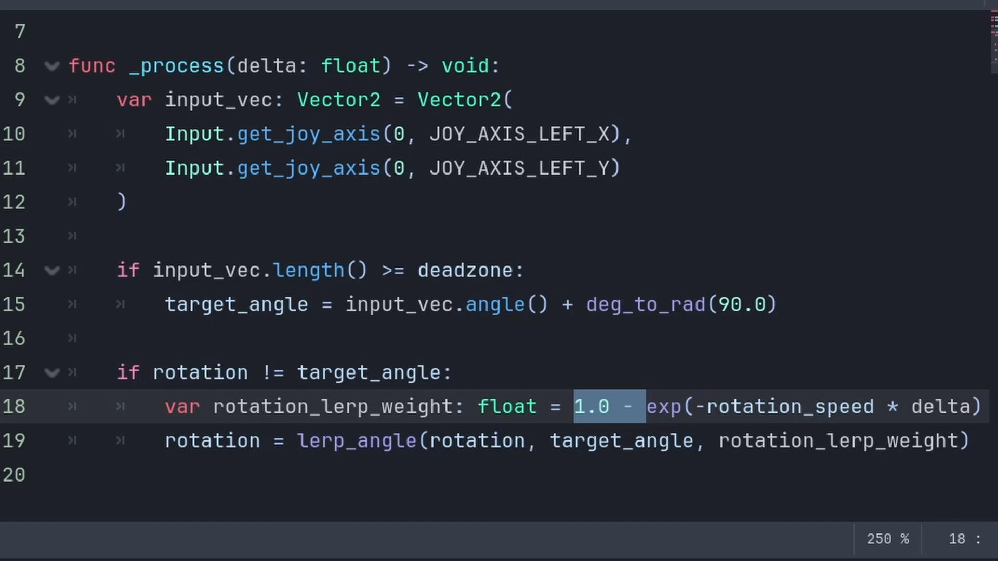
pyautogui.click(647, 406)
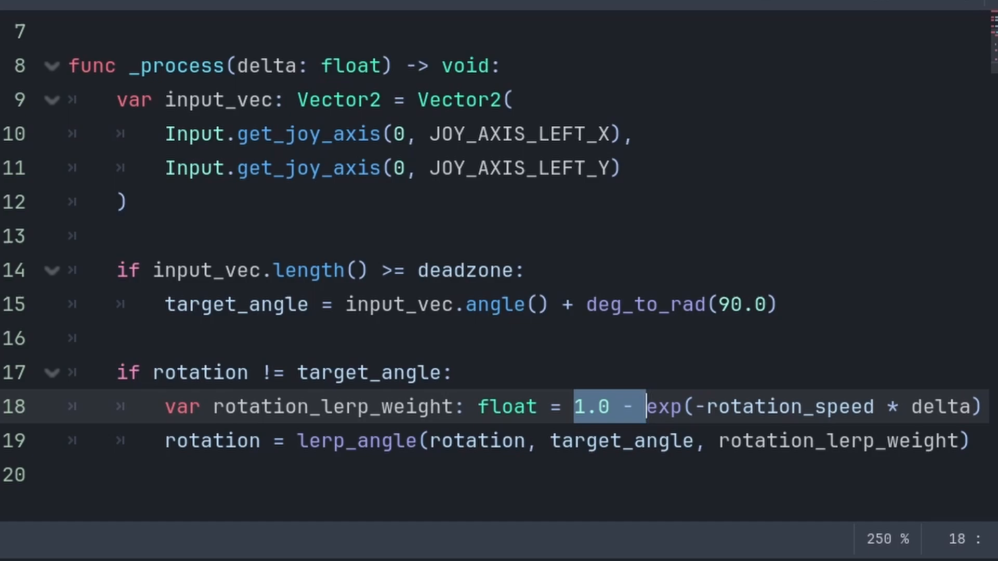